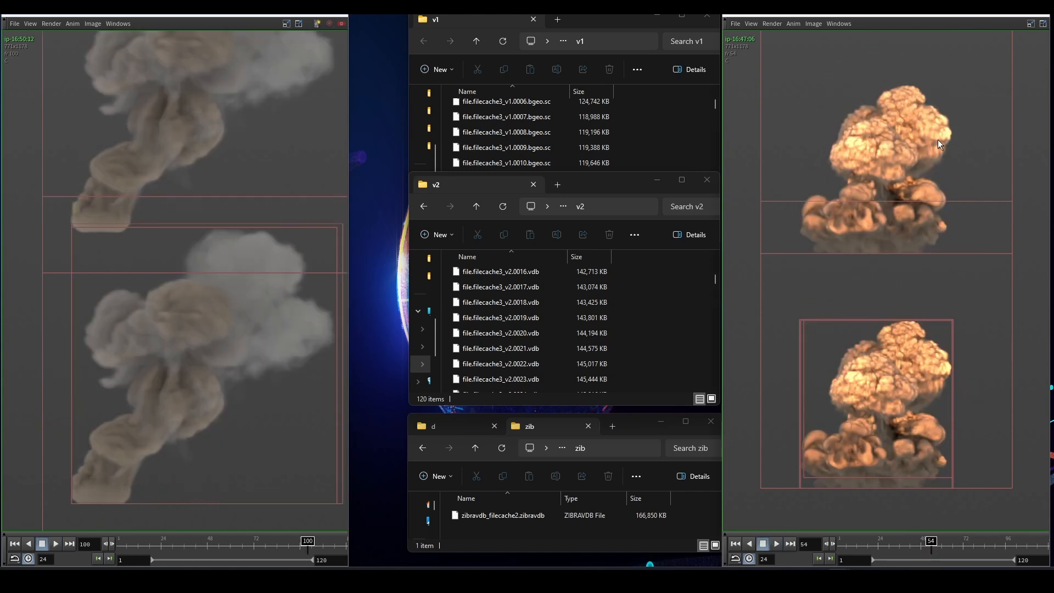
pyautogui.moveTo(924, 97)
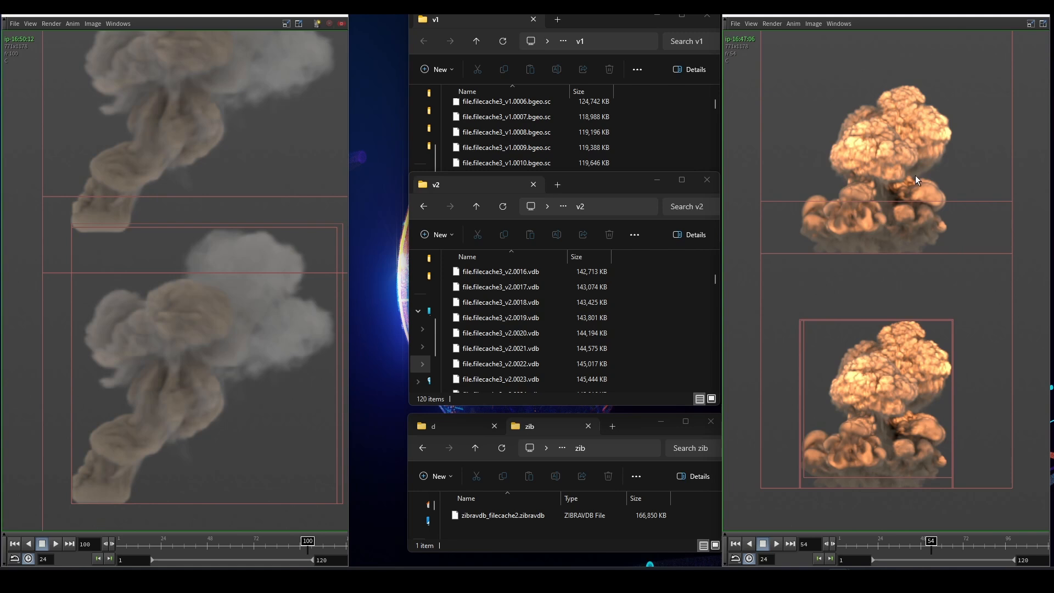
pyautogui.moveTo(938, 451)
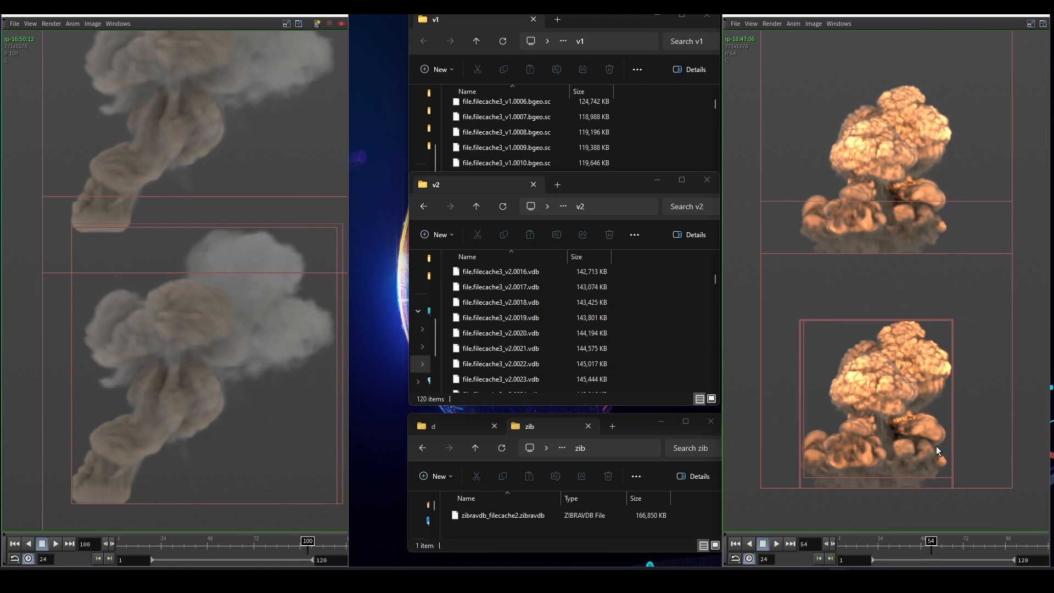
pyautogui.moveTo(651, 139)
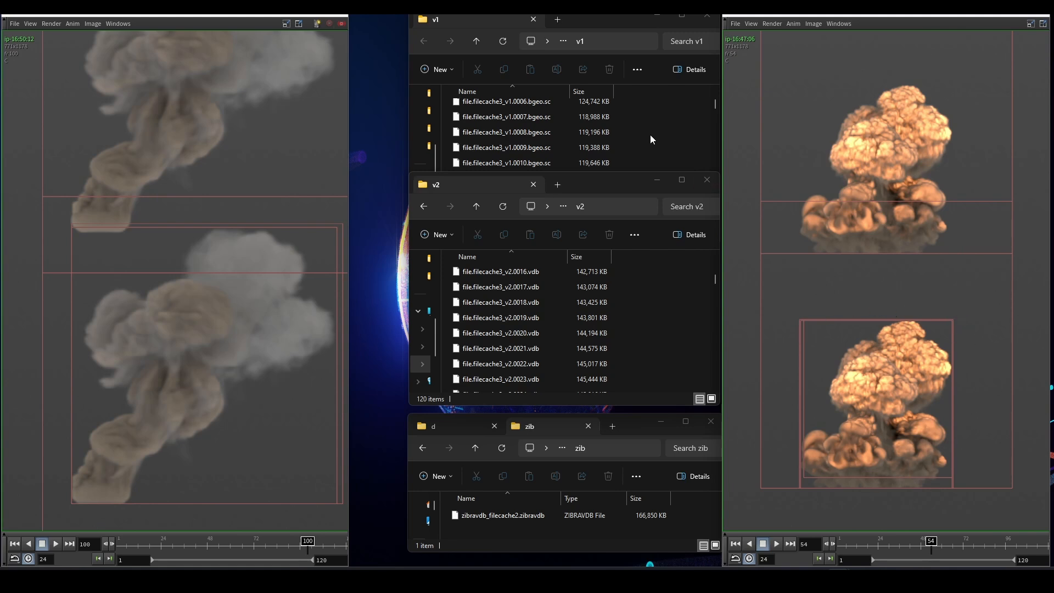
# Check the v1 cache folder's Properties (120 files, 2.14 GB) and then the v2 folder's size.
pyautogui.rightClick(650, 140)
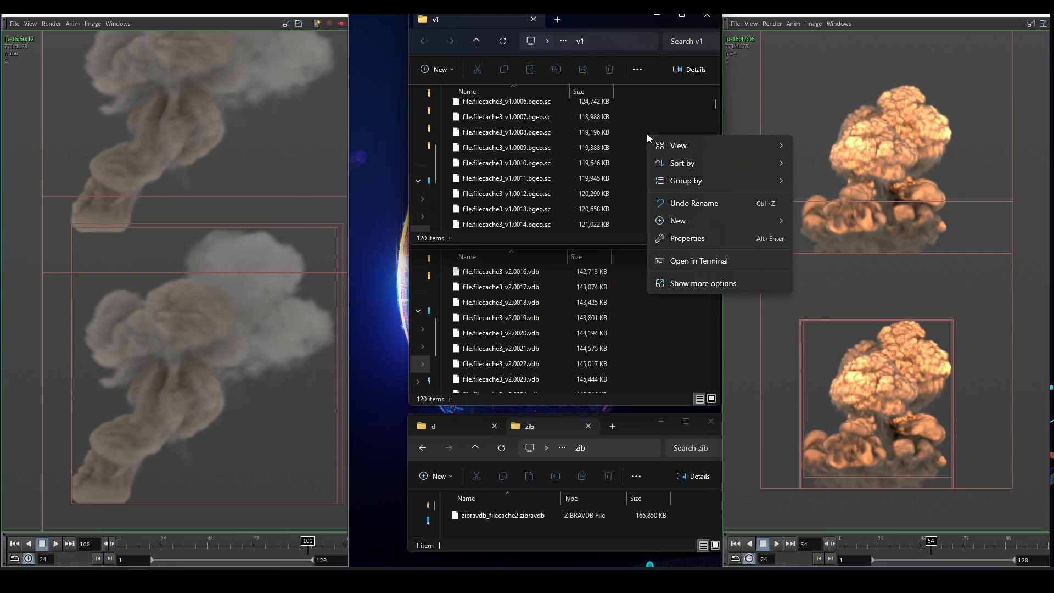
pyautogui.click(688, 239)
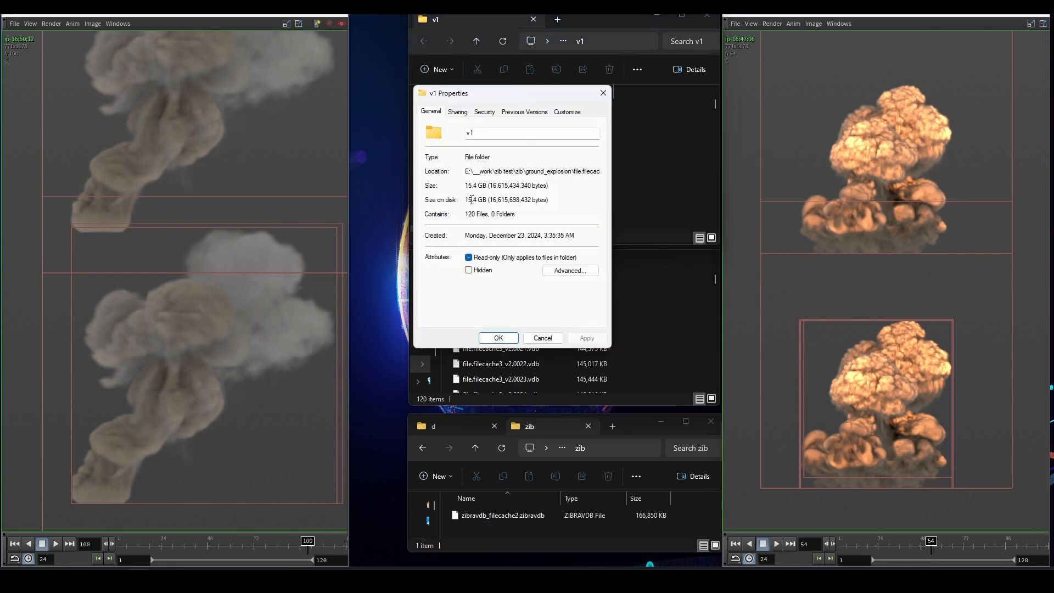
pyautogui.click(498, 337)
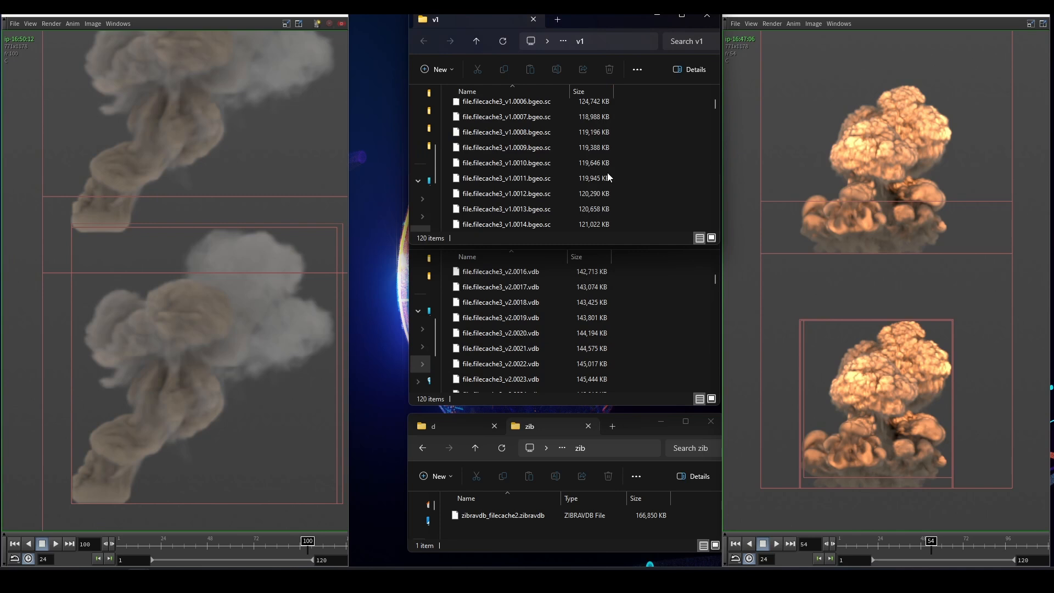
pyautogui.moveTo(679, 325)
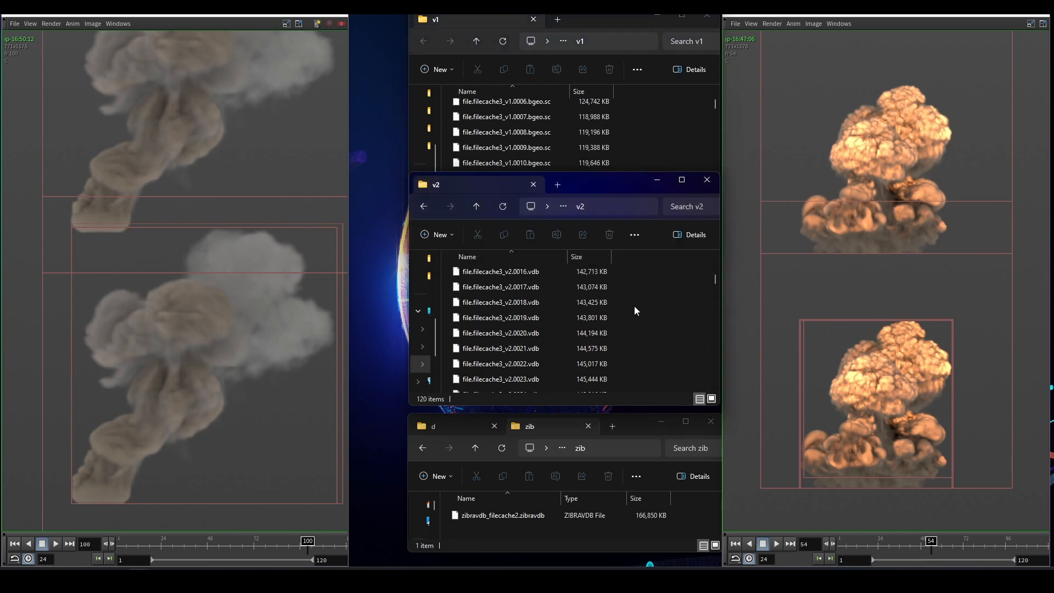
pyautogui.rightClick(636, 310)
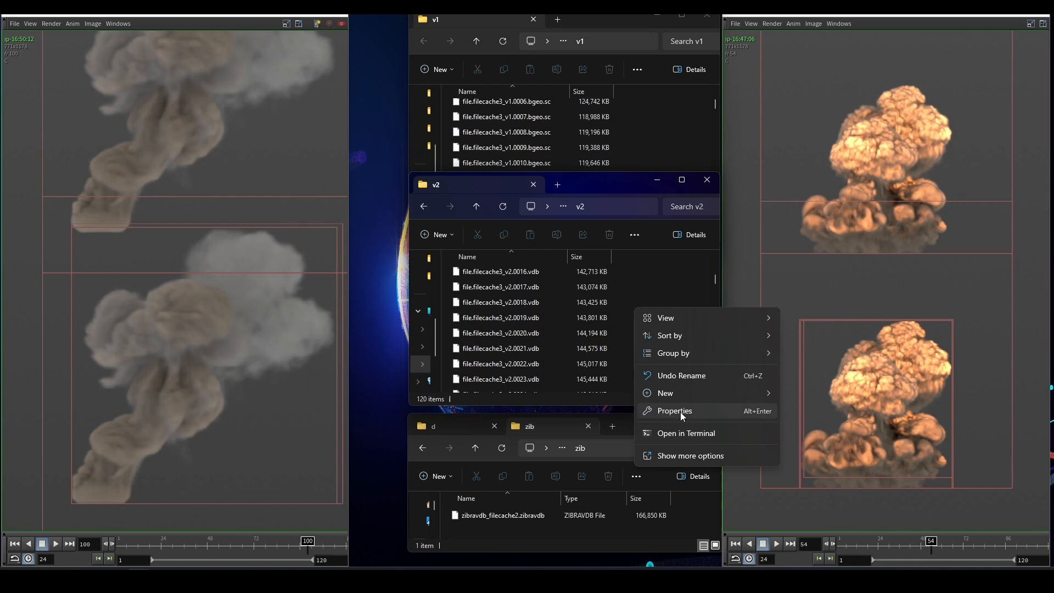
pyautogui.click(673, 411)
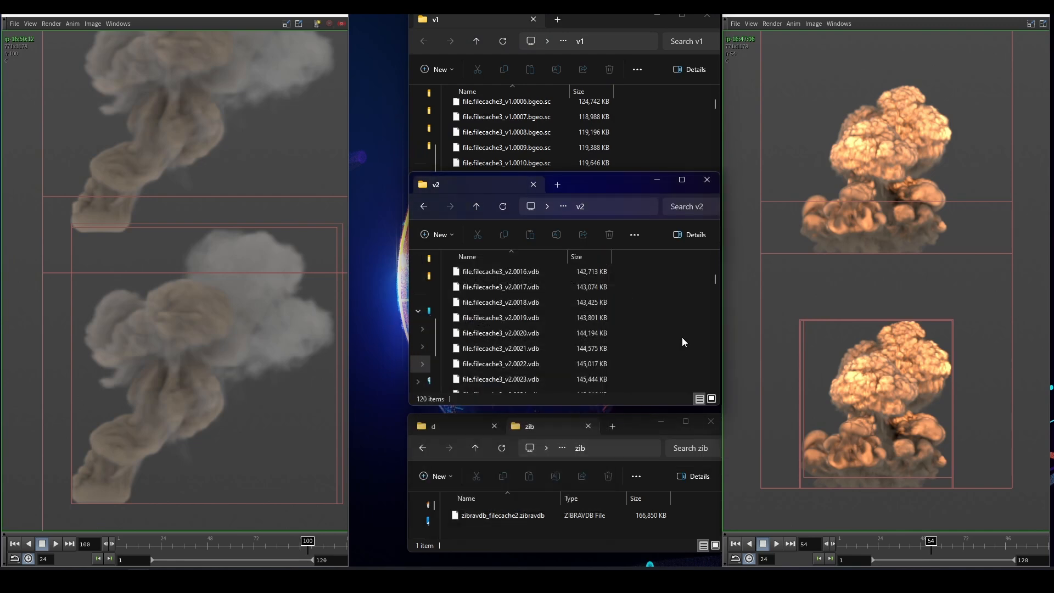
pyautogui.moveTo(897, 391)
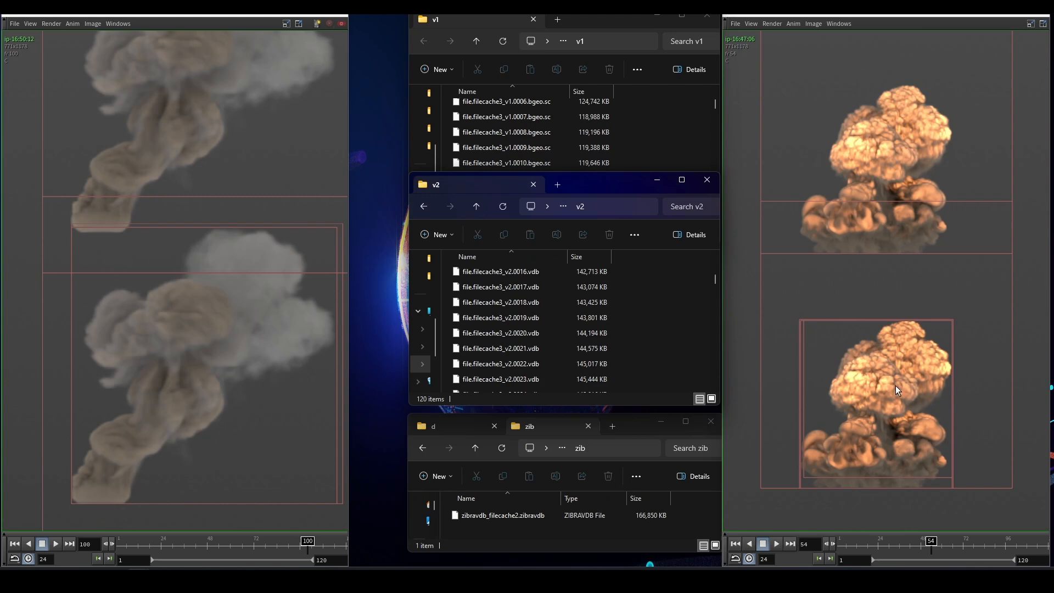
pyautogui.moveTo(647, 526)
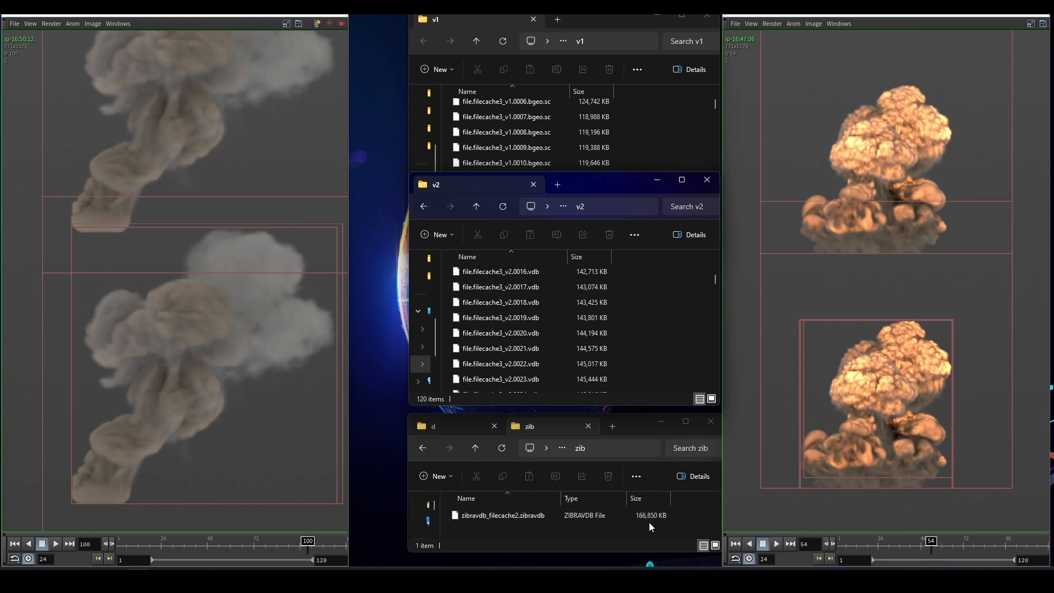
# Select the bellowy ZibraVDB file in the default folder to see its 35.5 MB size.
pyautogui.click(504, 515)
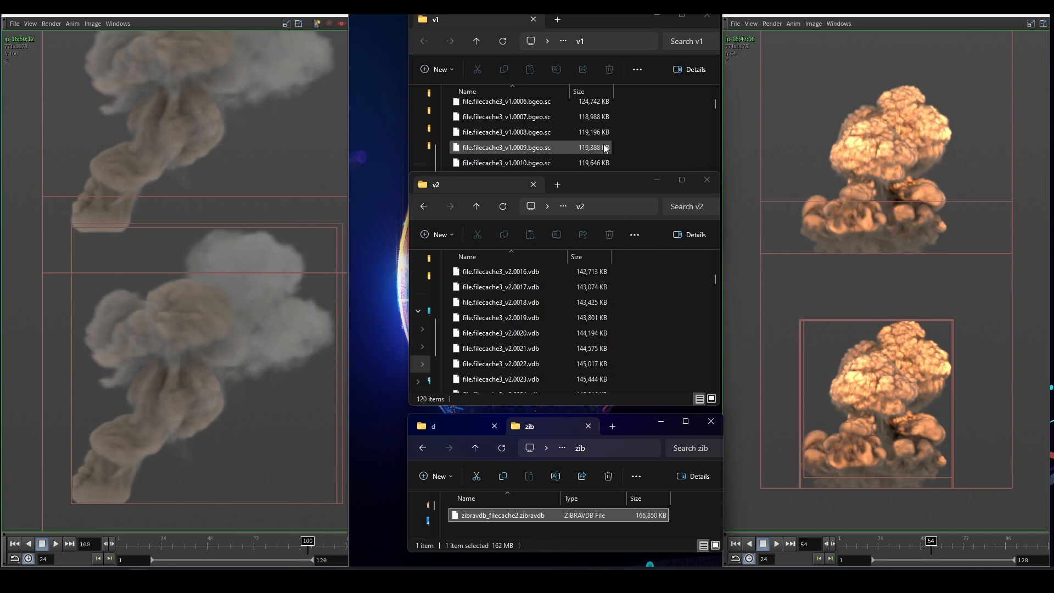
pyautogui.click(531, 333)
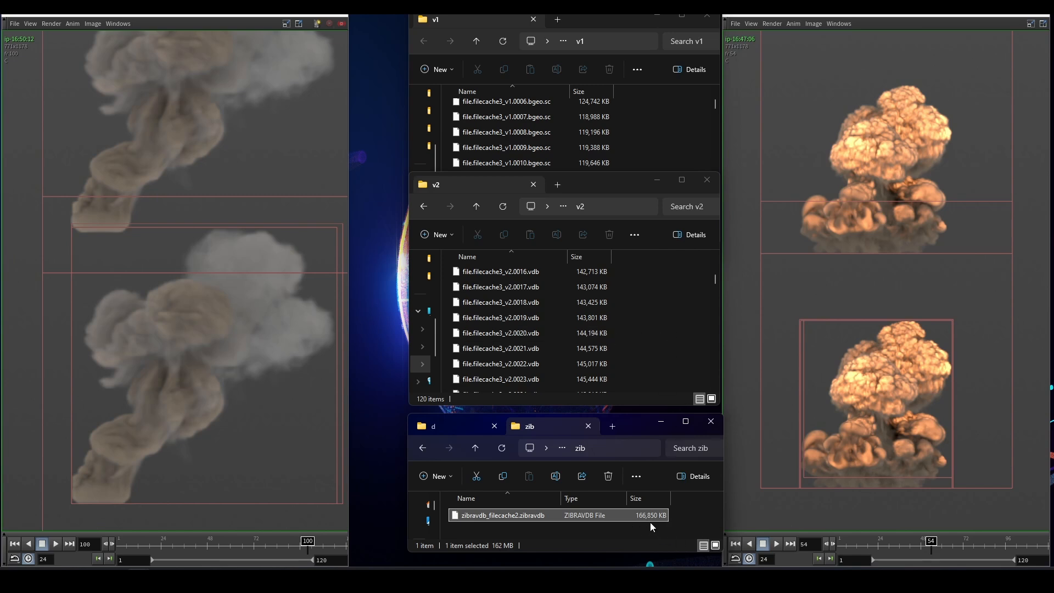
pyautogui.moveTo(639, 529)
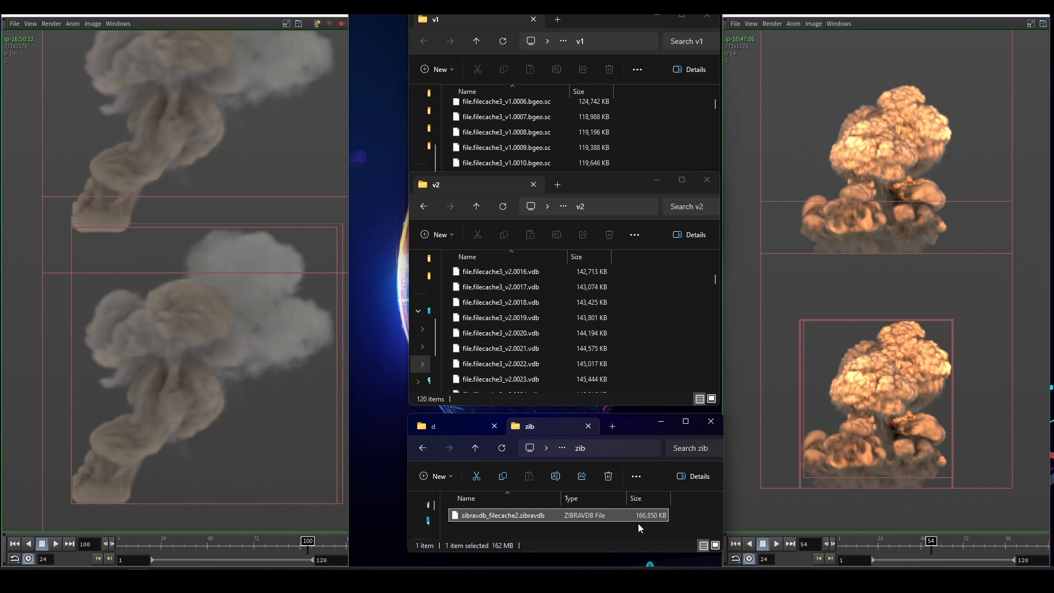
pyautogui.moveTo(659, 374)
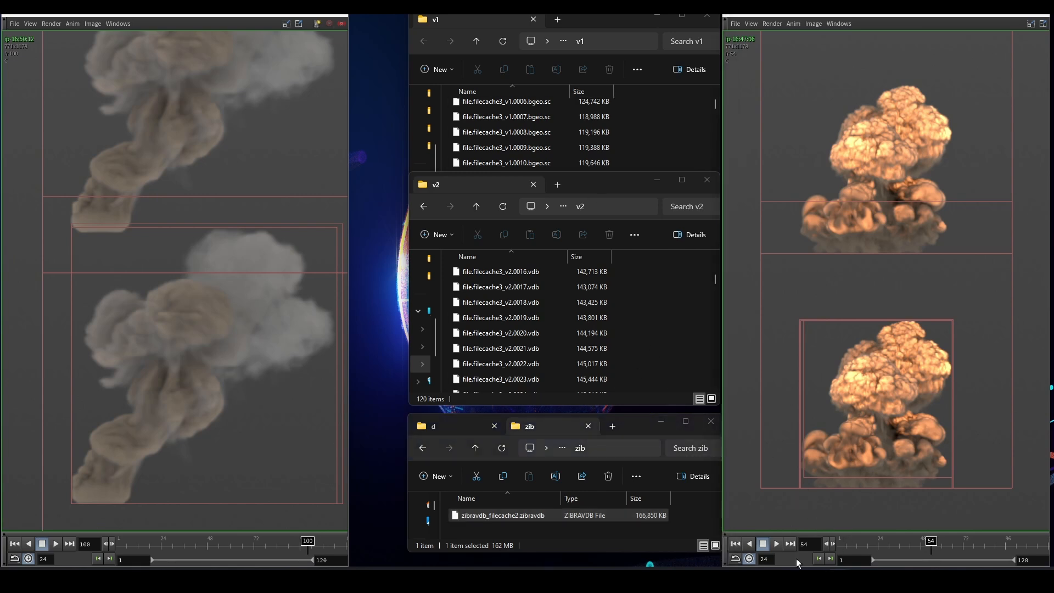
pyautogui.click(777, 544)
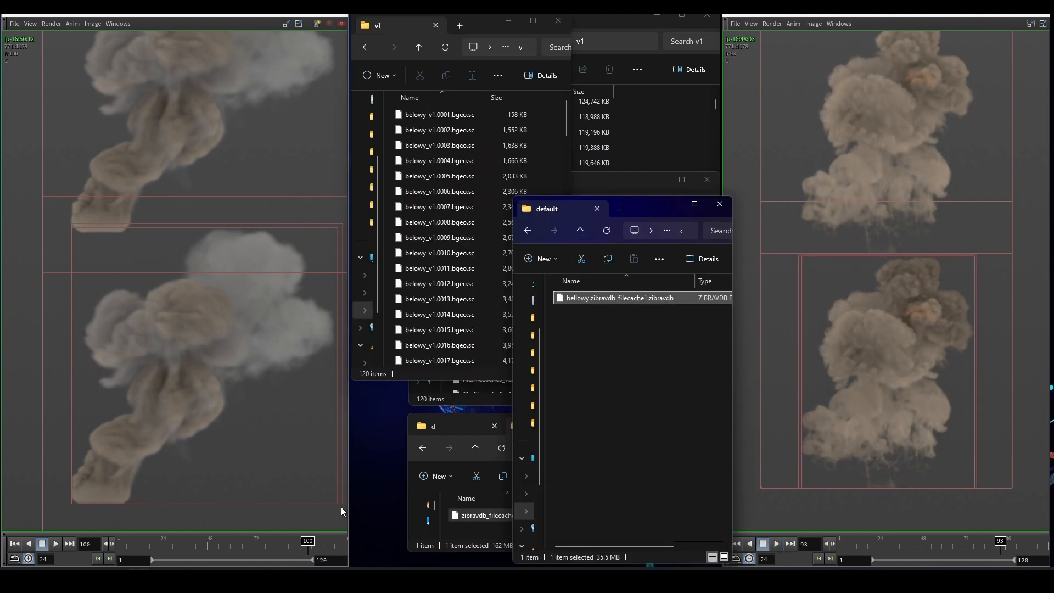
pyautogui.moveTo(337, 514)
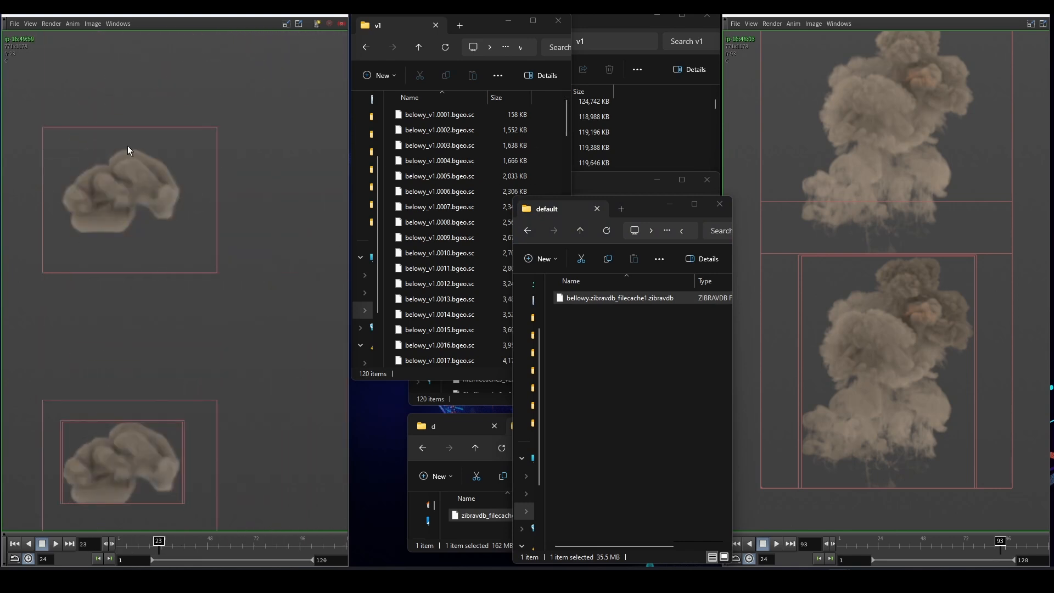
pyautogui.moveTo(545, 148)
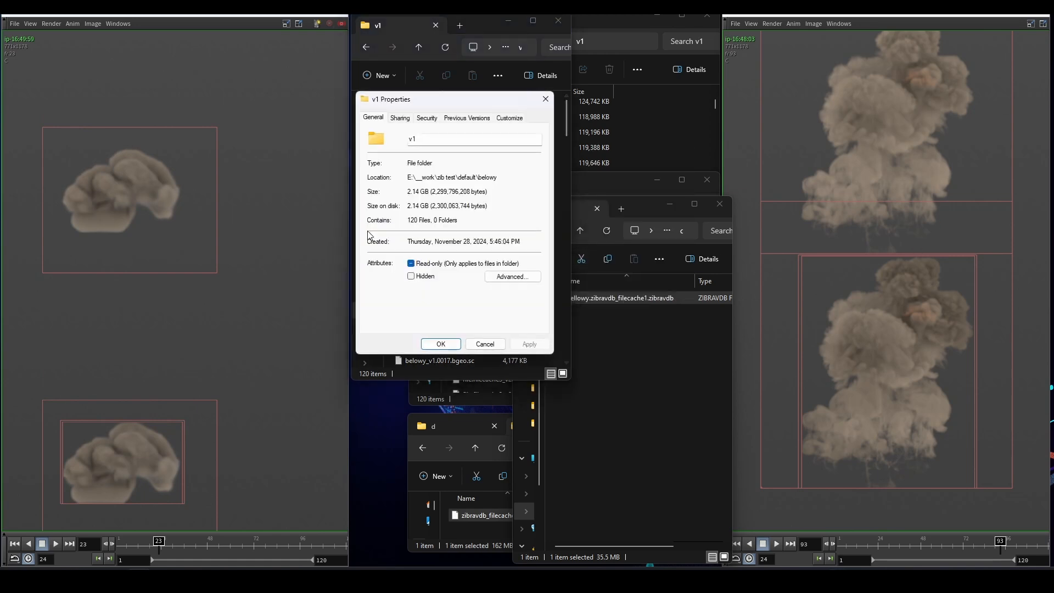
pyautogui.moveTo(494, 195)
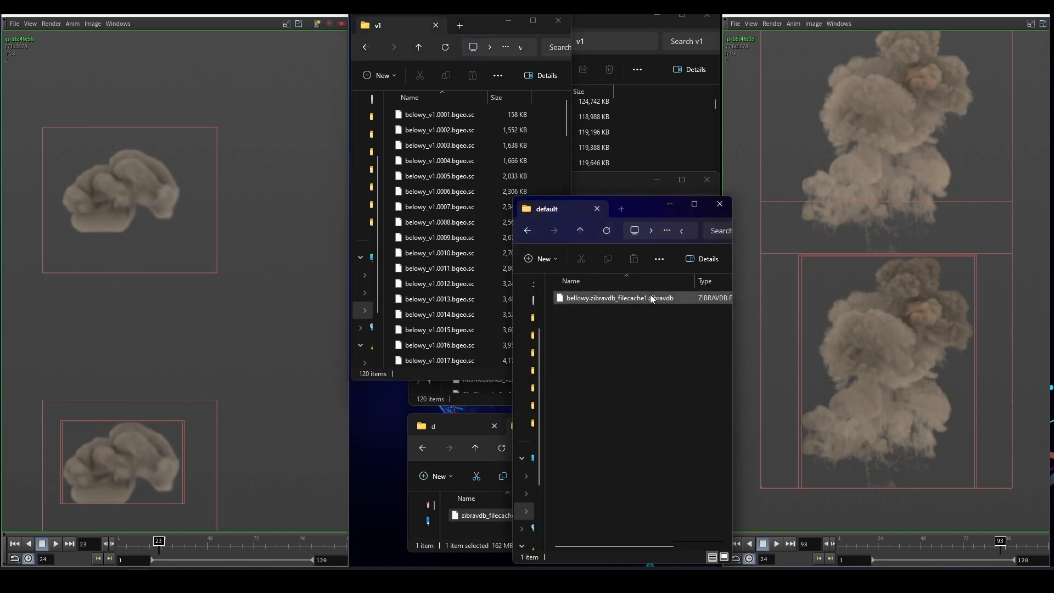
pyautogui.click(619, 298)
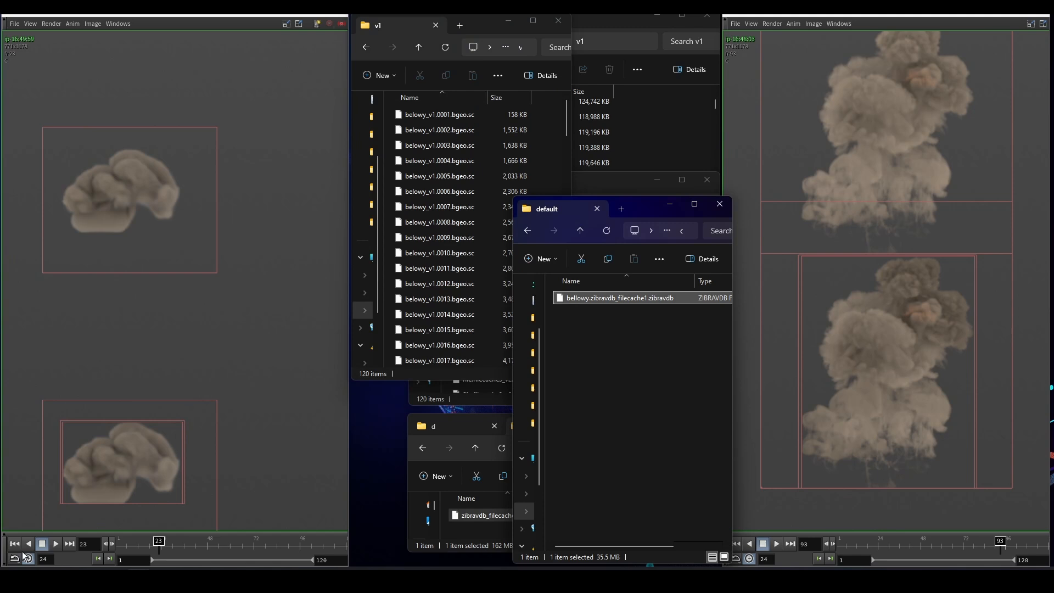
pyautogui.click(55, 545)
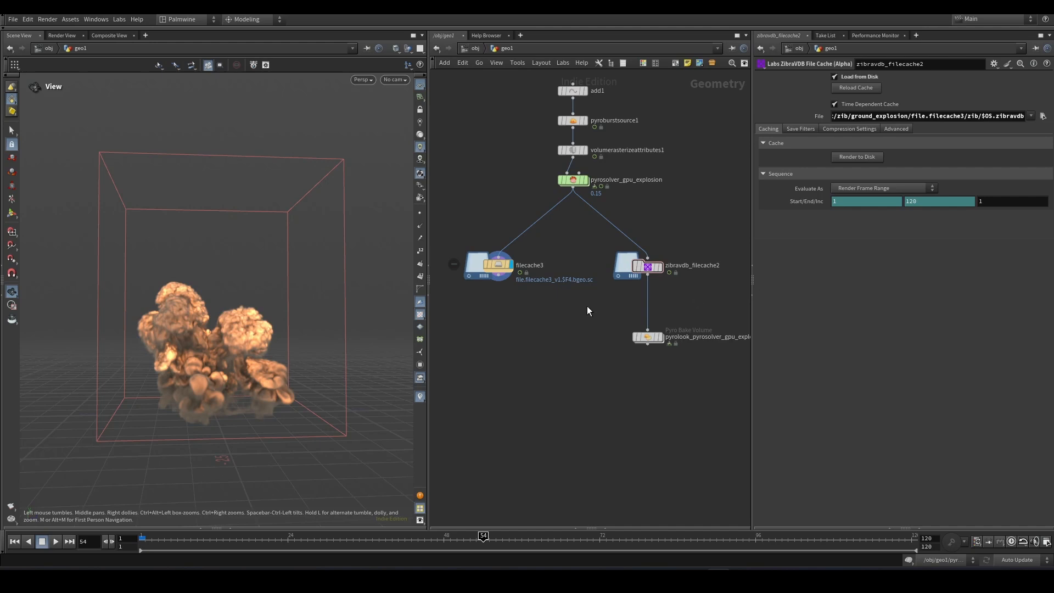
pyautogui.click(490, 264)
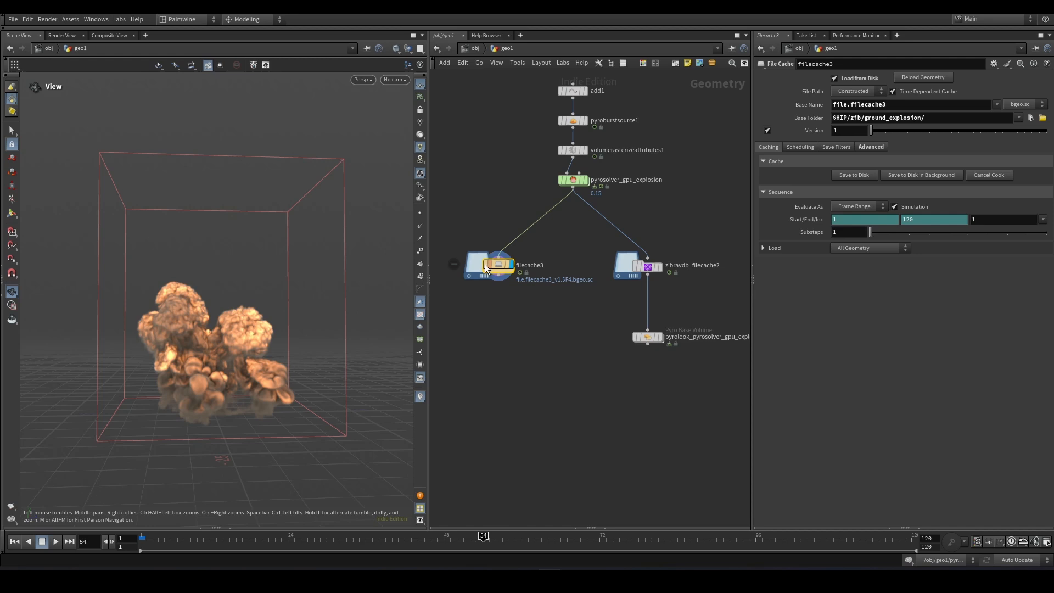
pyautogui.moveTo(656, 278)
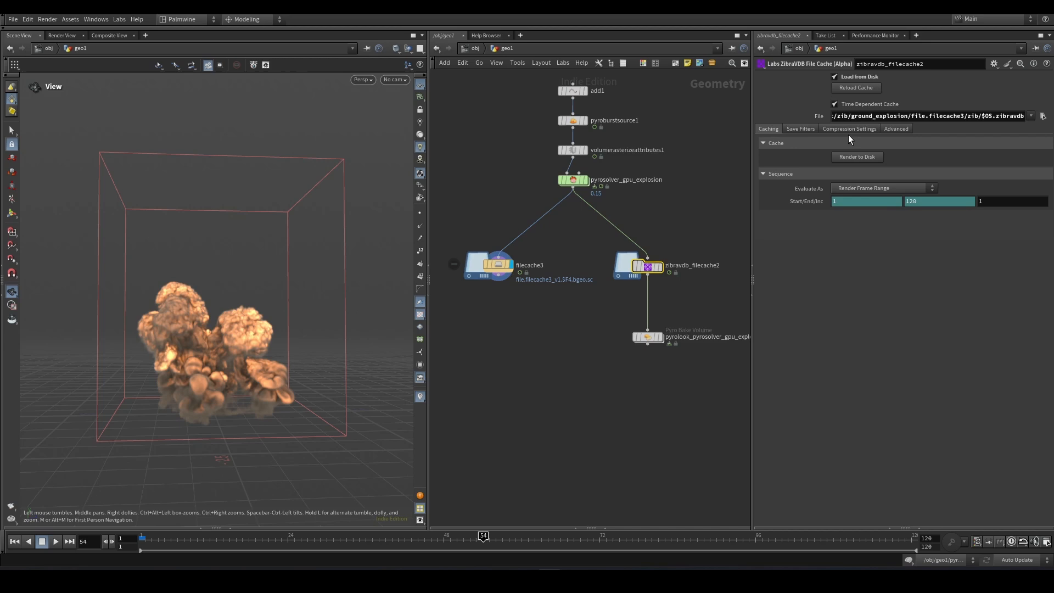
pyautogui.click(849, 129)
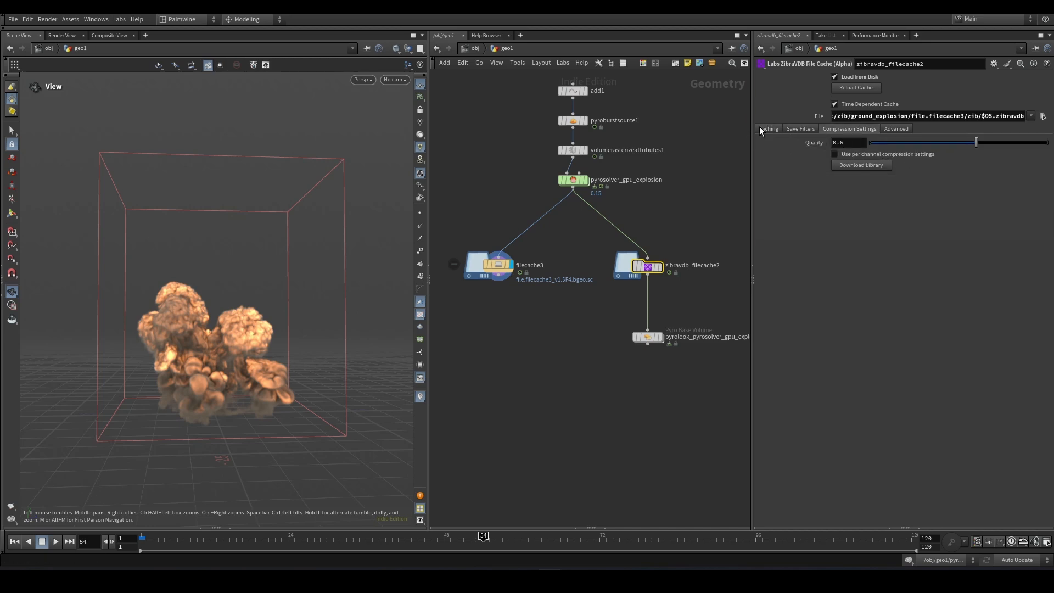
pyautogui.click(769, 128)
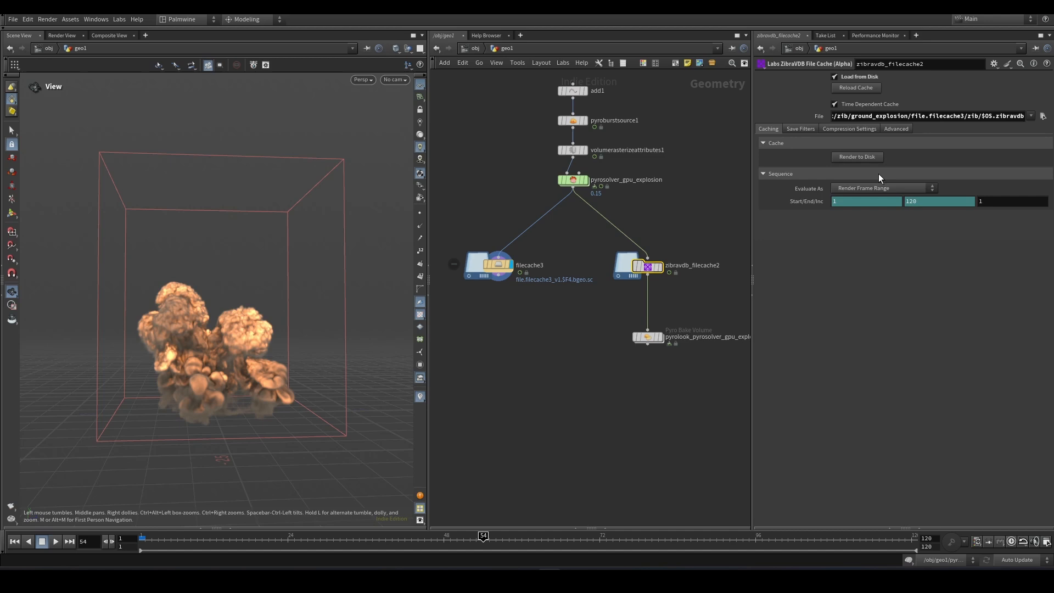
pyautogui.moveTo(843, 181)
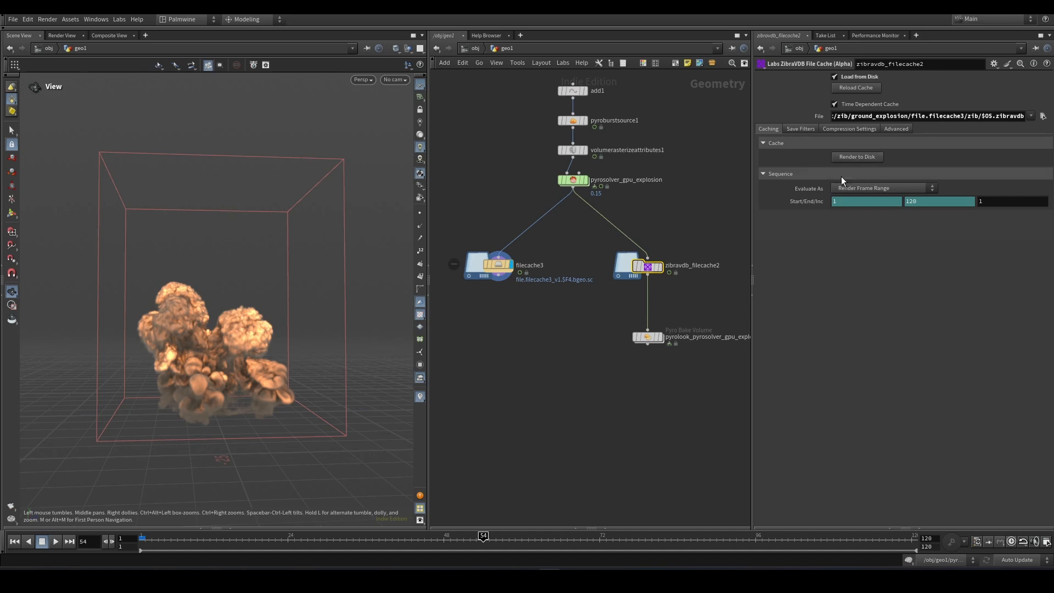
pyautogui.moveTo(839, 181)
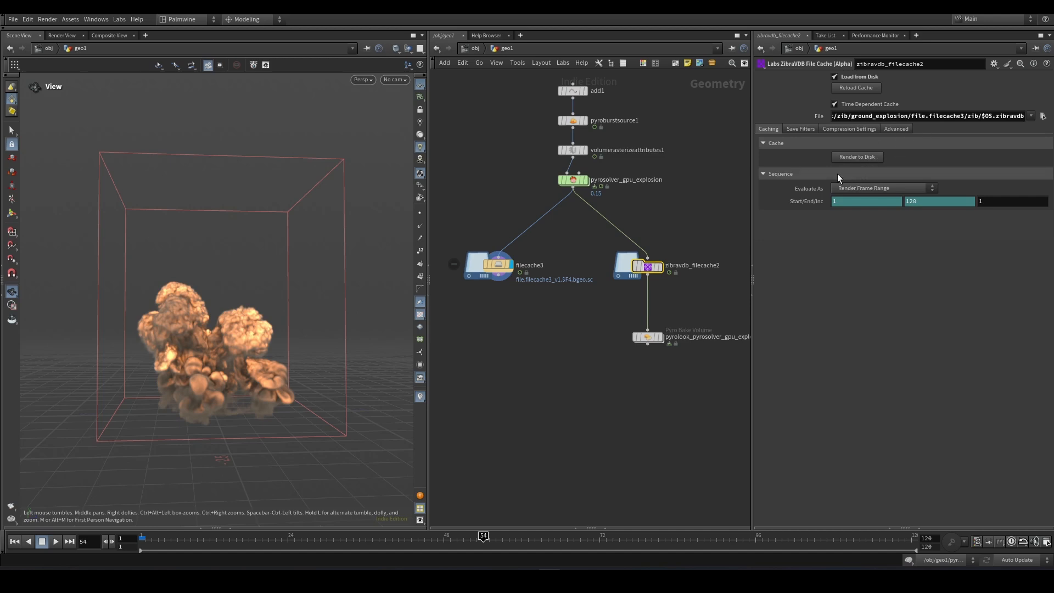
pyautogui.click(495, 264)
pyautogui.write('zibra')
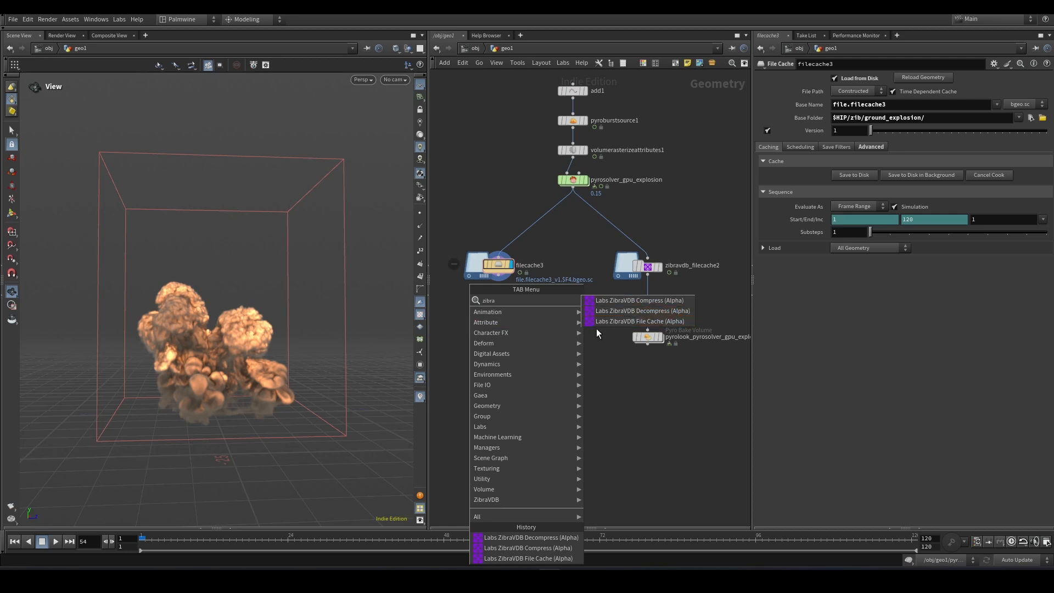
pyautogui.moveTo(637, 300)
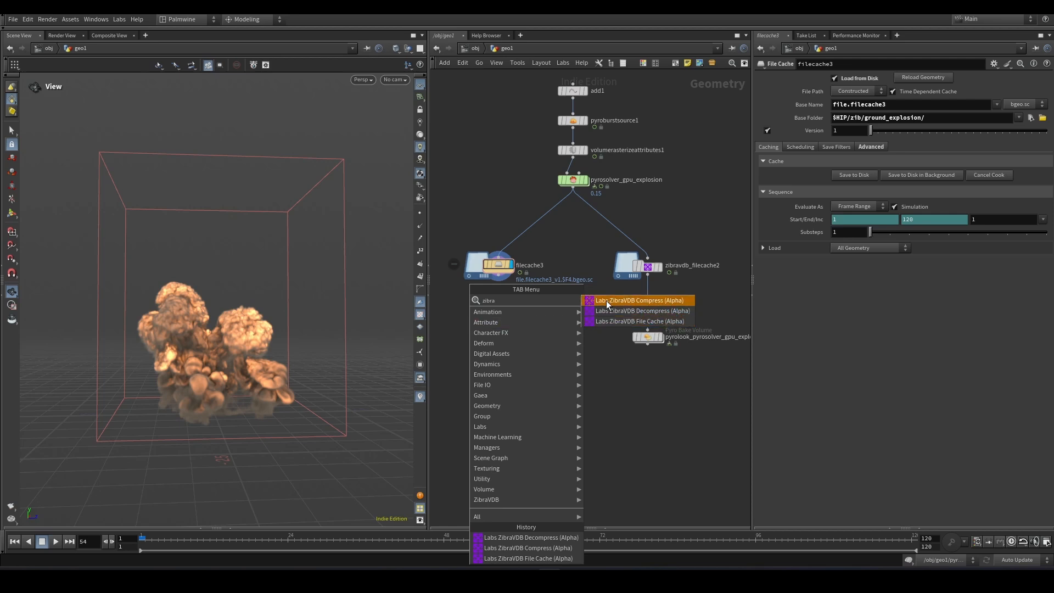
# Place Labs ZibraVDB Compress and Decompress nodes below the cache, then select zibravdb_filecache2.
pyautogui.click(639, 300)
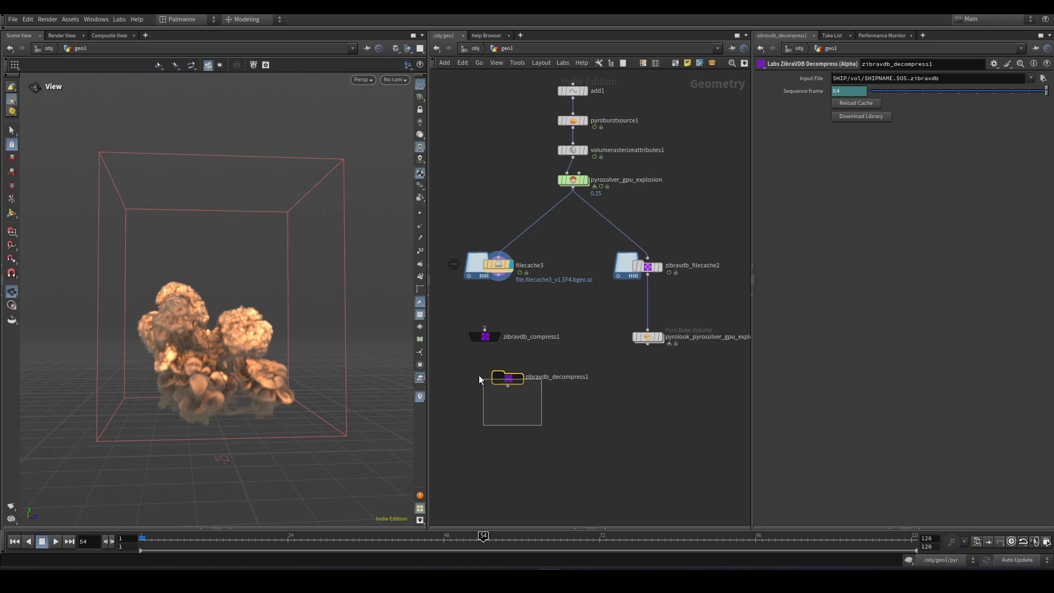
pyautogui.click(648, 265)
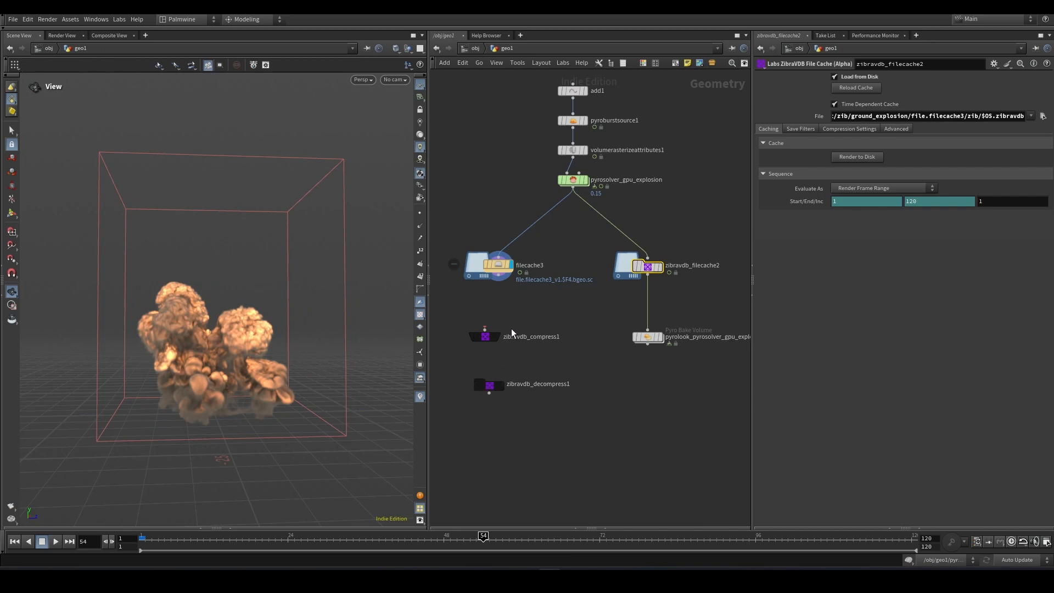
pyautogui.click(490, 336)
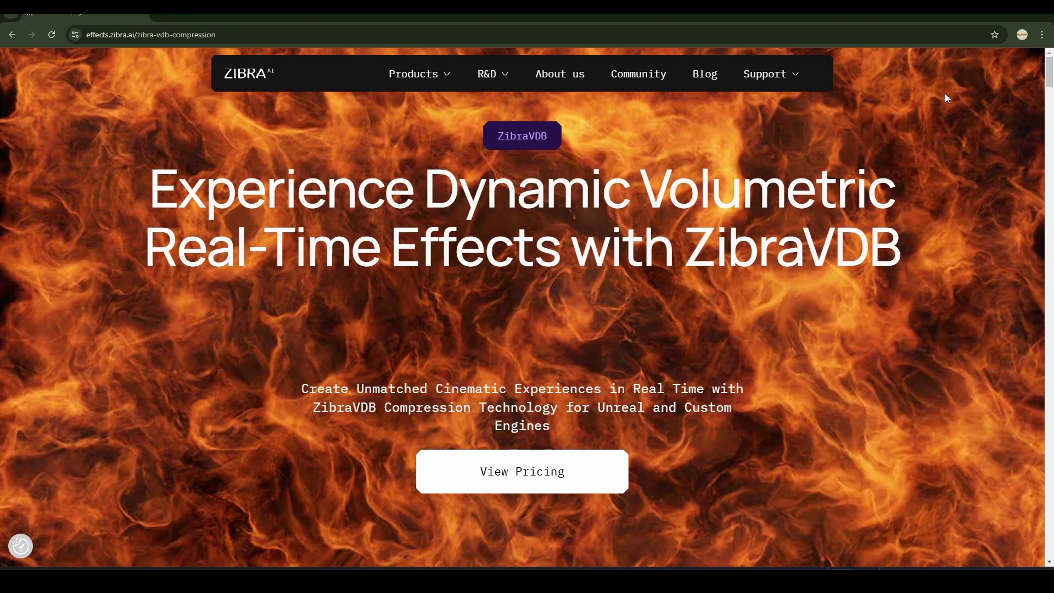
# Scroll down the ZibraVDB product page and open View Pricing.
pyautogui.scroll(-3)
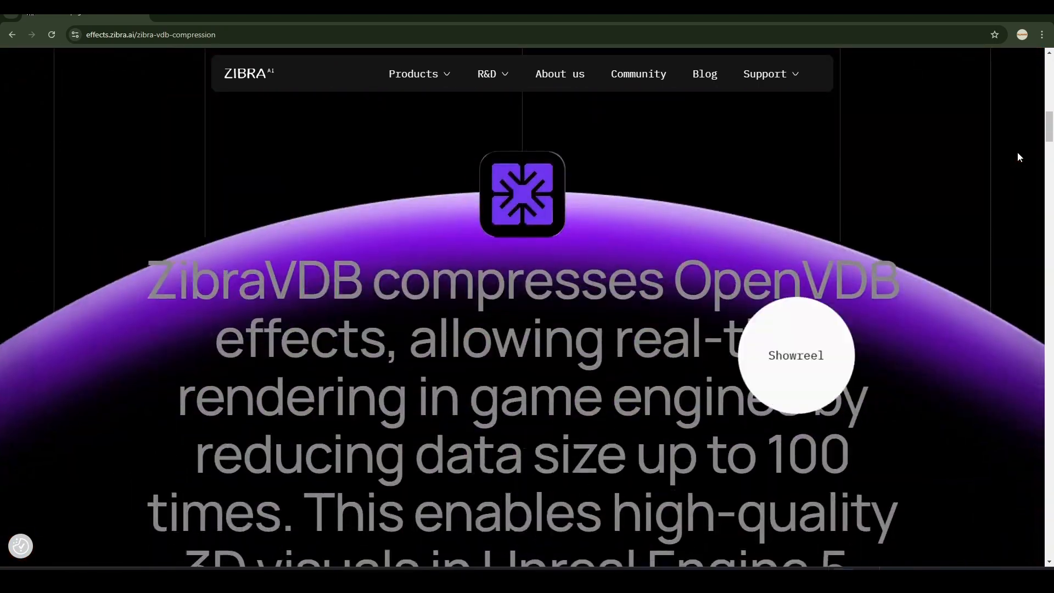
pyautogui.scroll(-3)
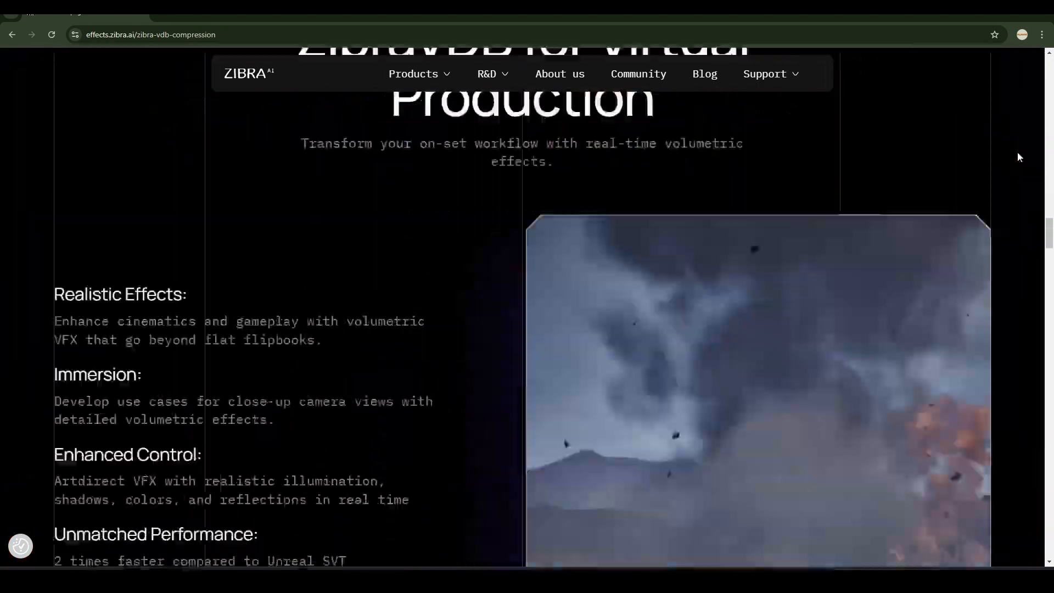
pyautogui.scroll(-3)
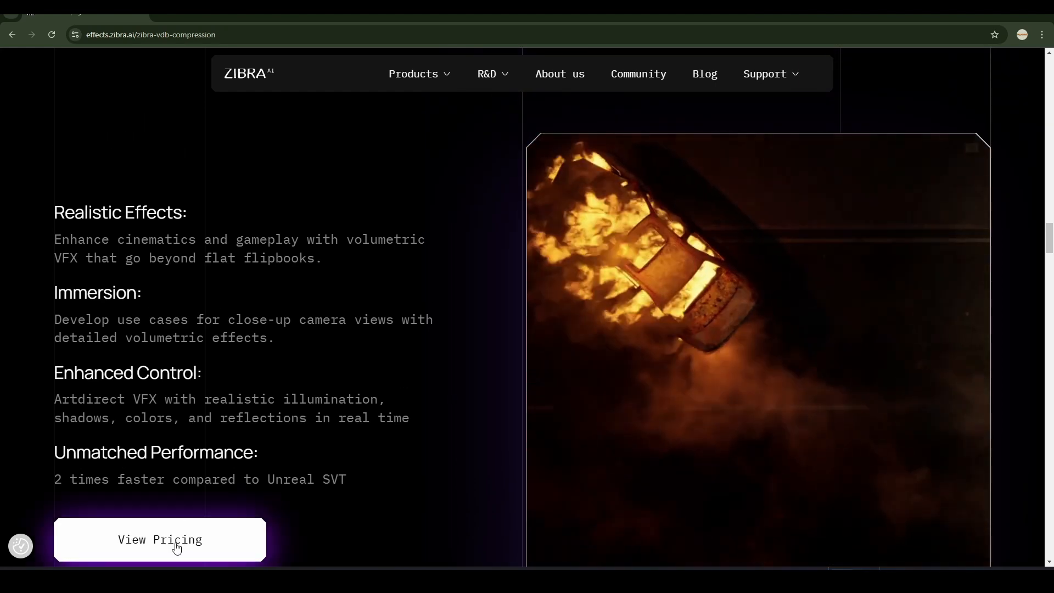
pyautogui.click(160, 539)
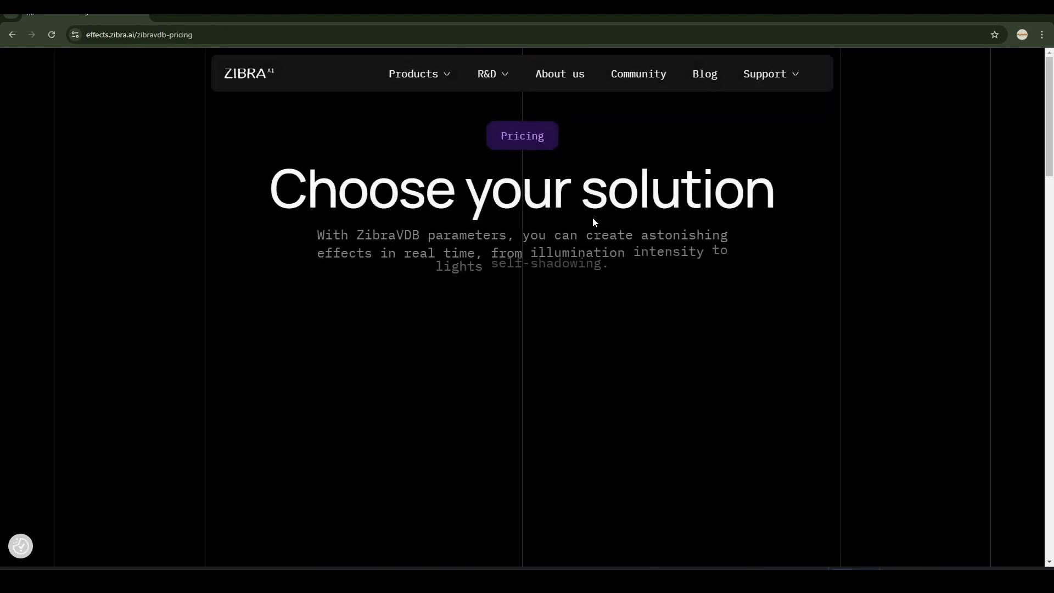
# Scroll to the pricing tiers and request the Free plan's download, bringing up the sign-up form.
pyautogui.scroll(-3)
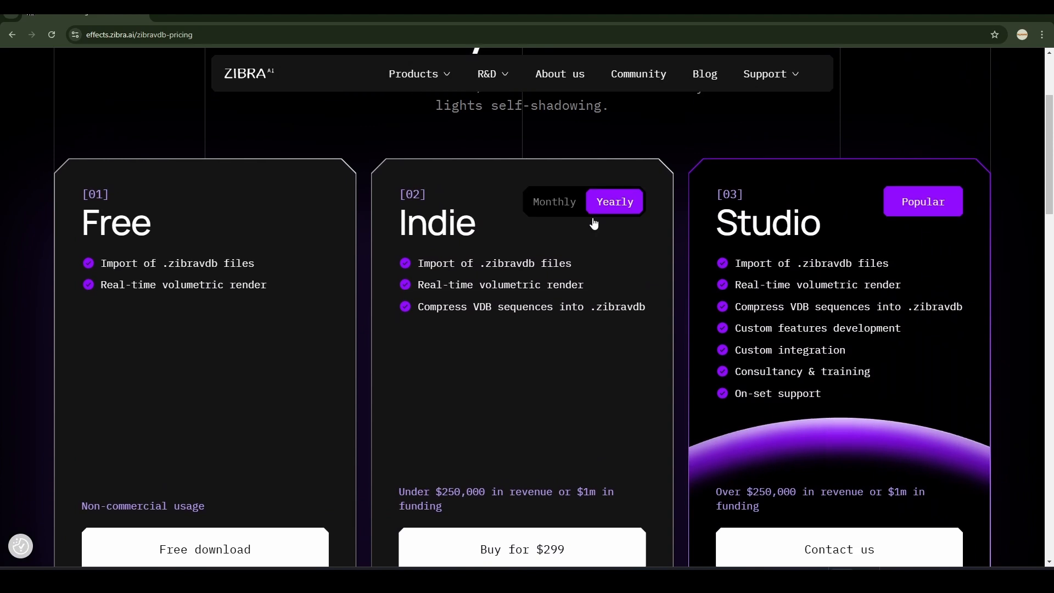
pyautogui.scroll(-3)
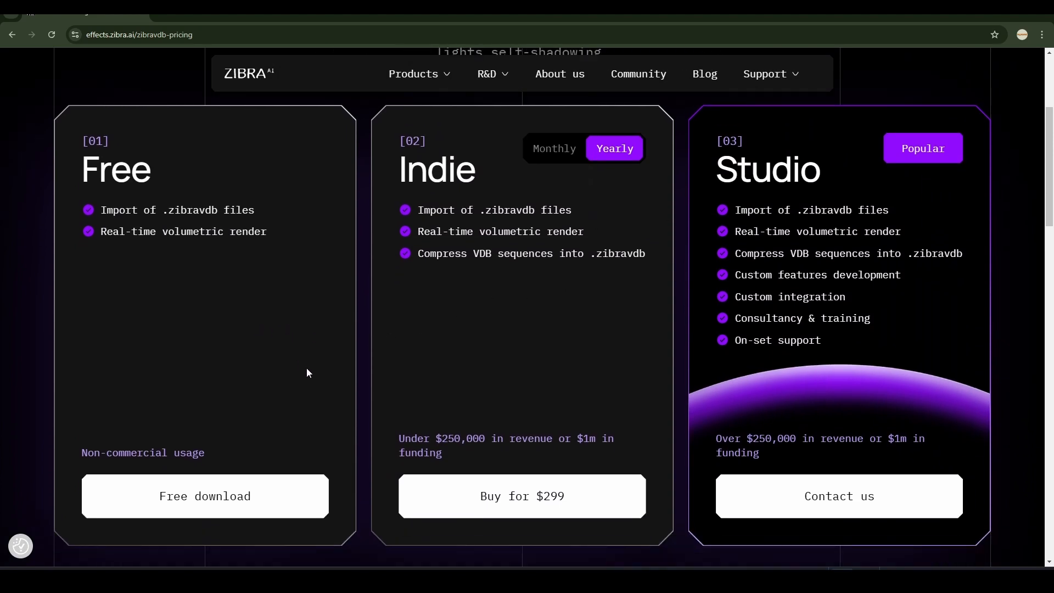
pyautogui.moveTo(520, 172)
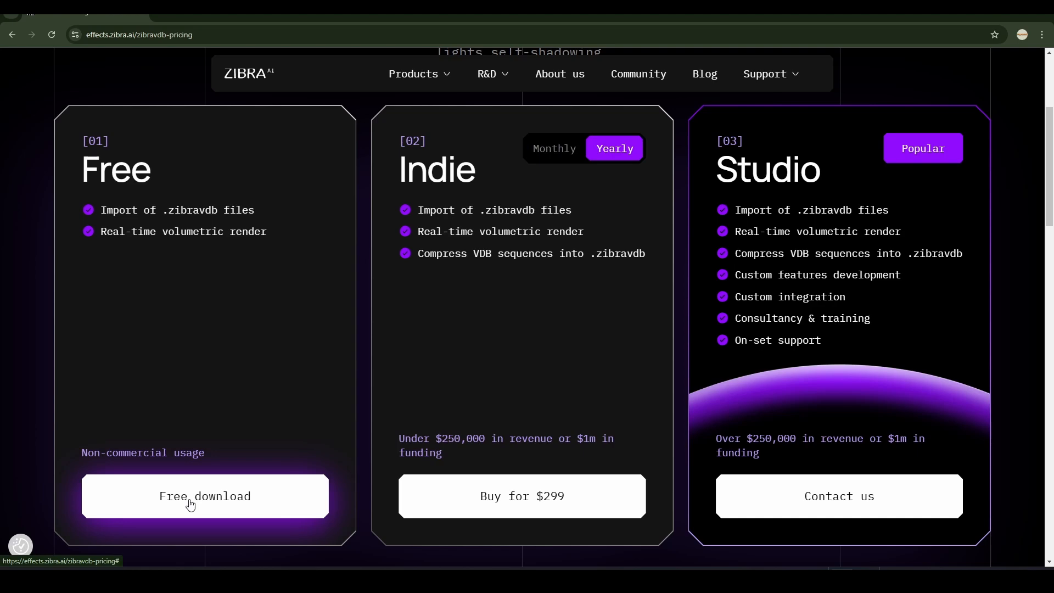
pyautogui.click(204, 496)
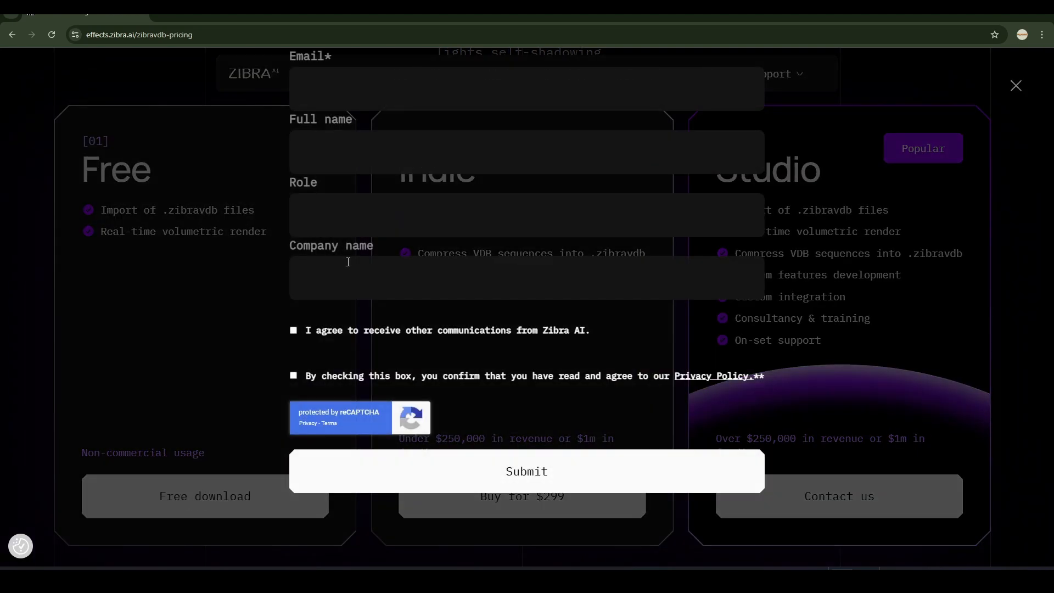